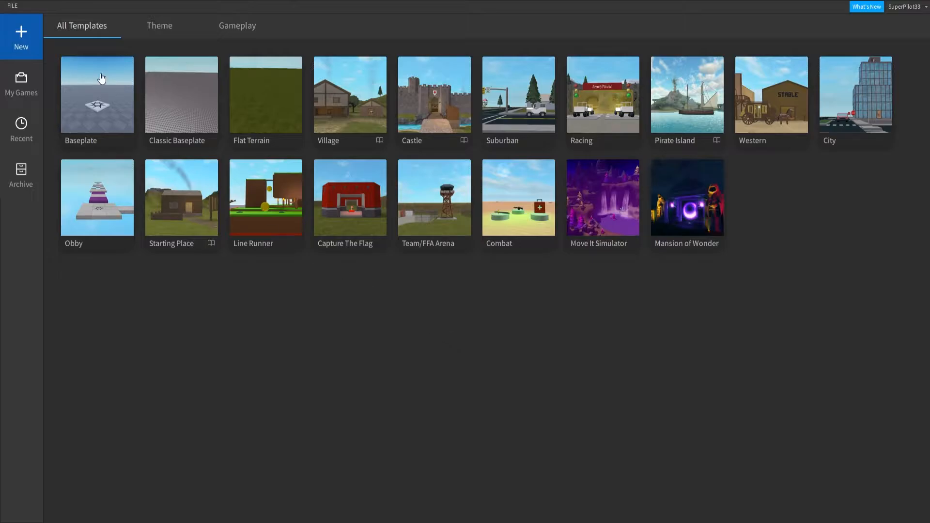
Step: Start a new place from the Baseplate template
click(97, 94)
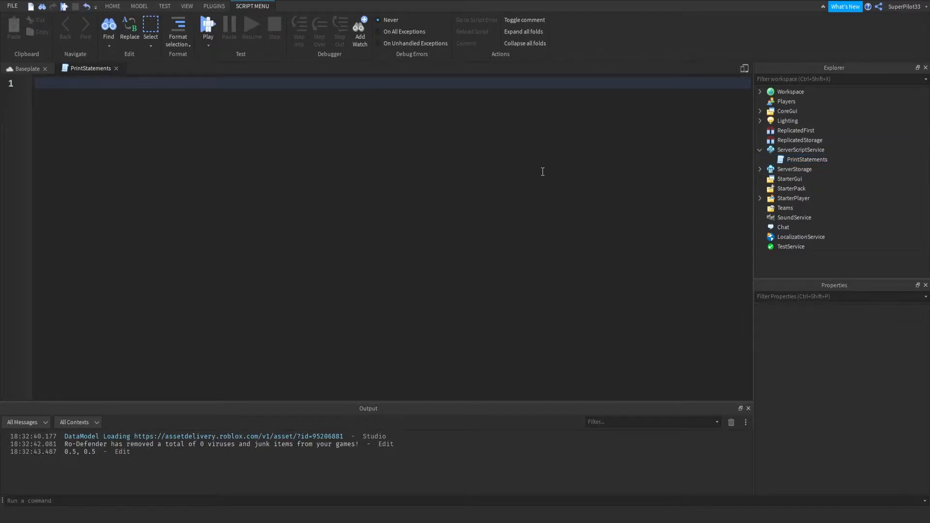
Step: Add print("Hello world!"), run and stop a test, then return to PrintStatements
text(print("Hello world!"))
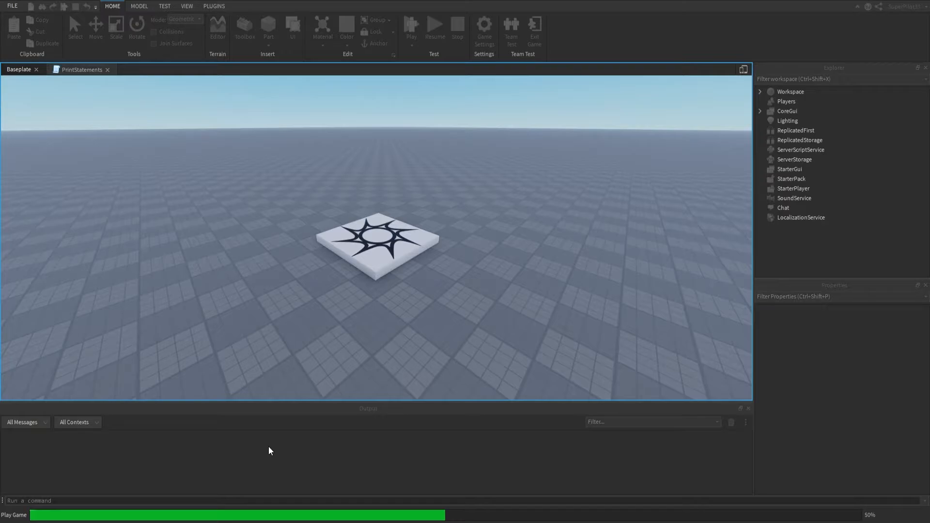
click(410, 27)
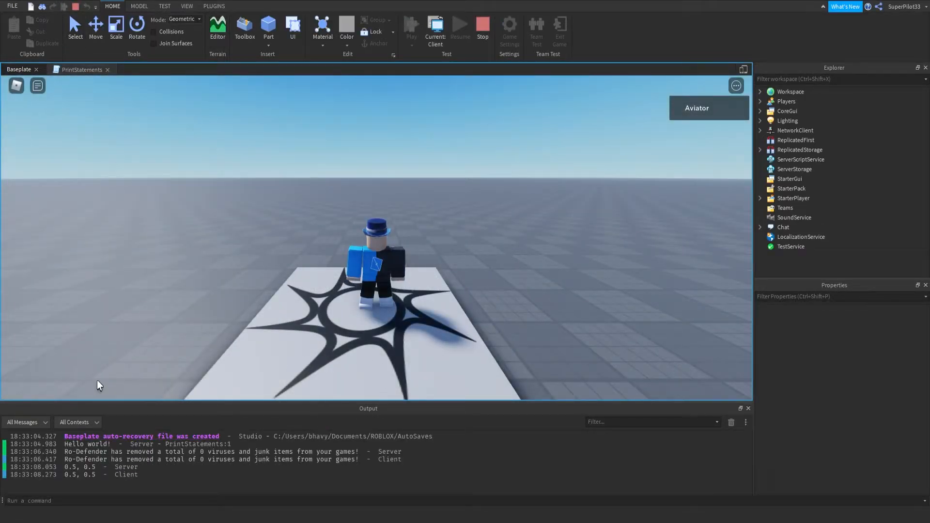
click(482, 29)
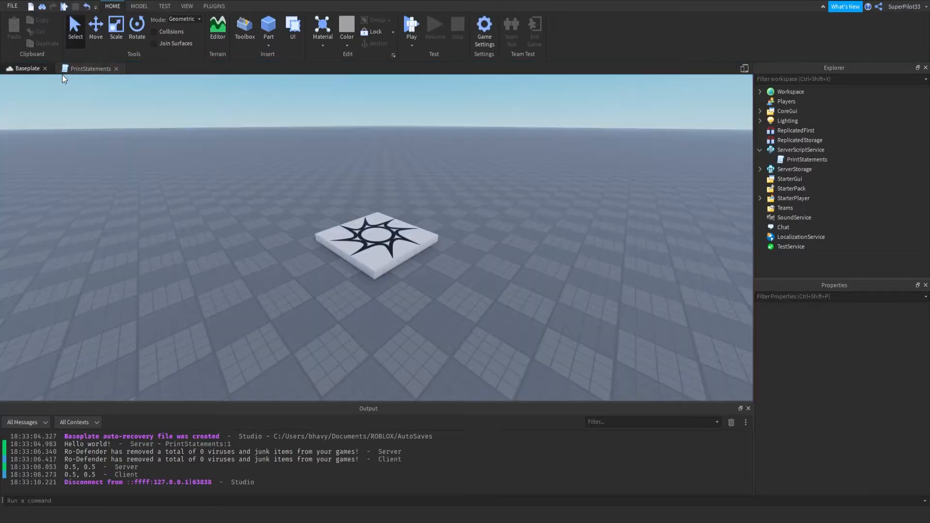
click(90, 68)
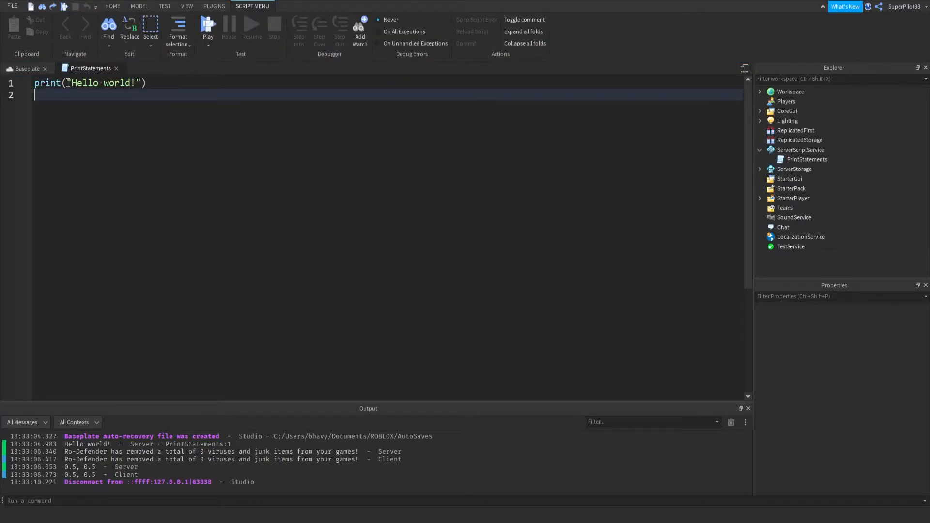
mouse_move(293, 386)
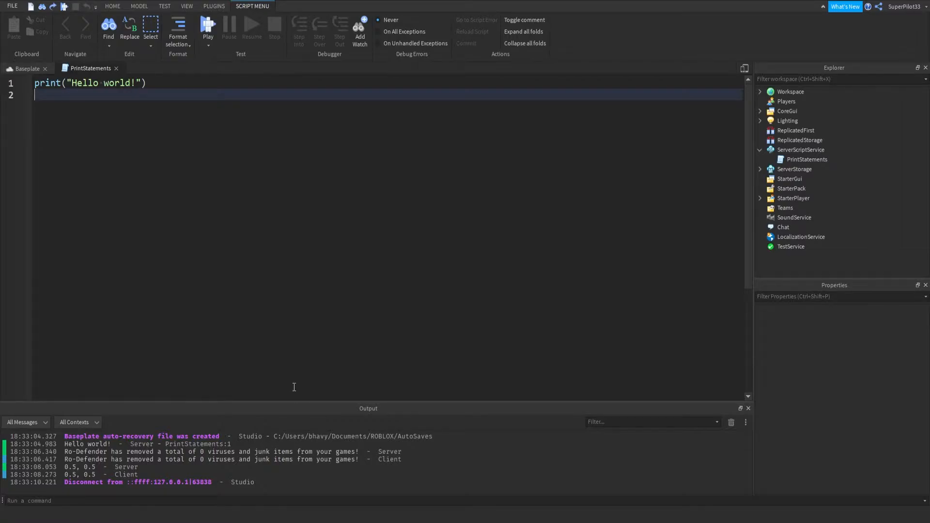
double_click(102, 83)
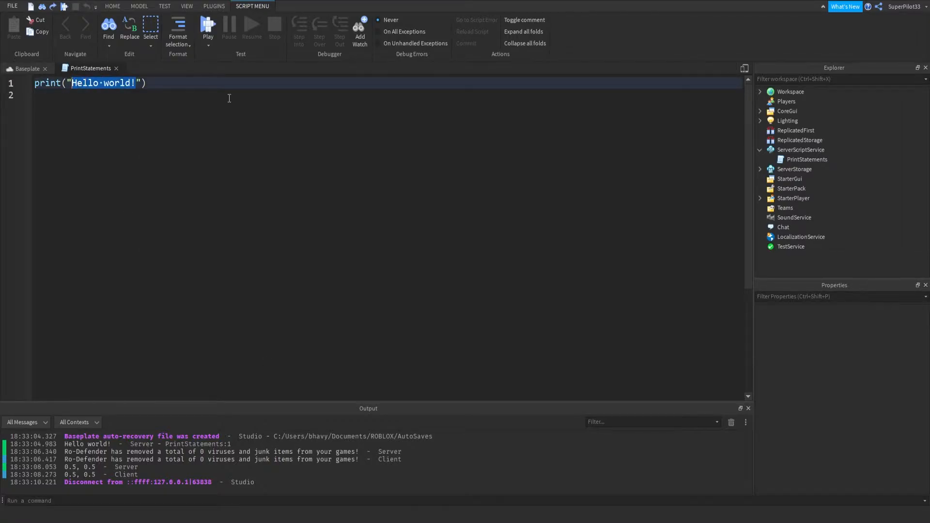
text(RobloxD)
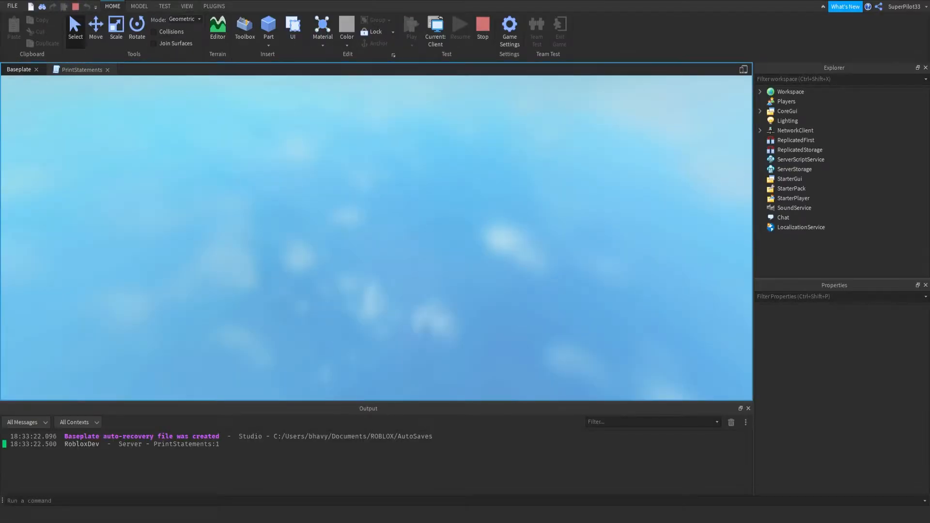
click(411, 27)
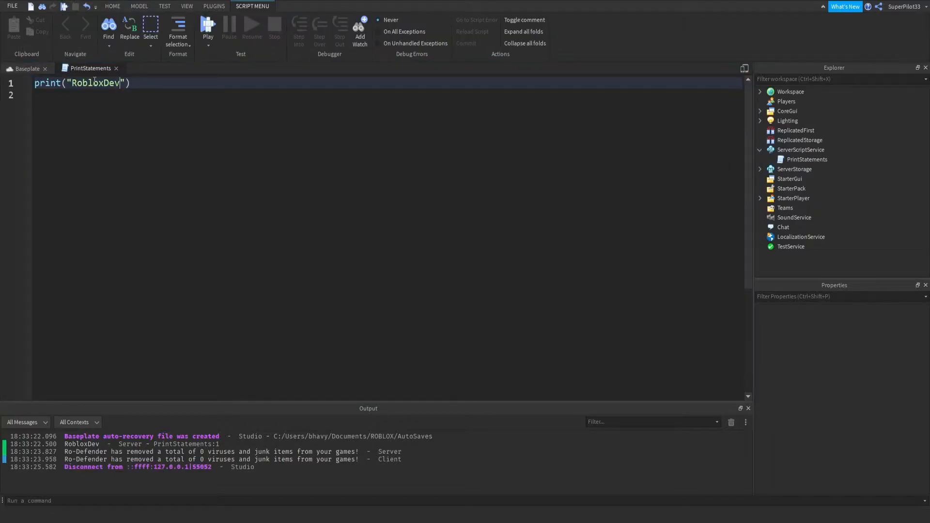
double_click(97, 83)
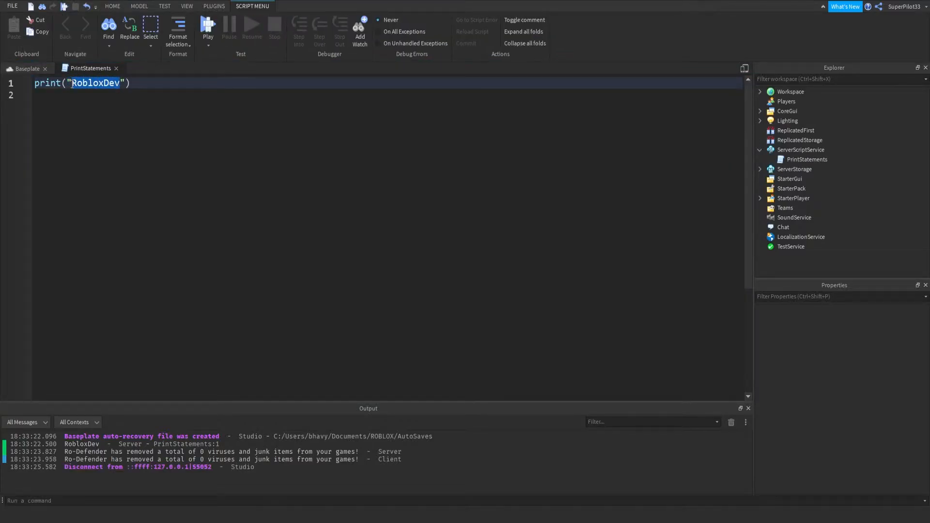
text(947523523)
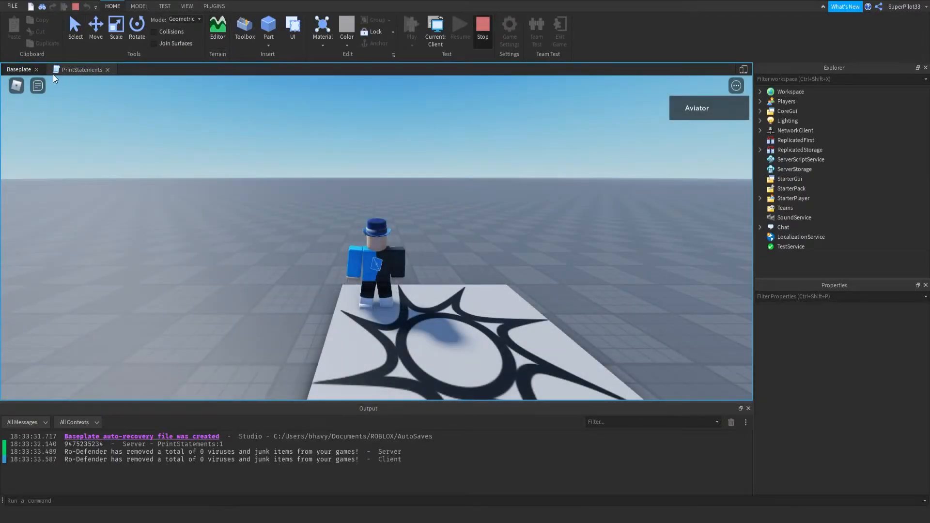
click(482, 28)
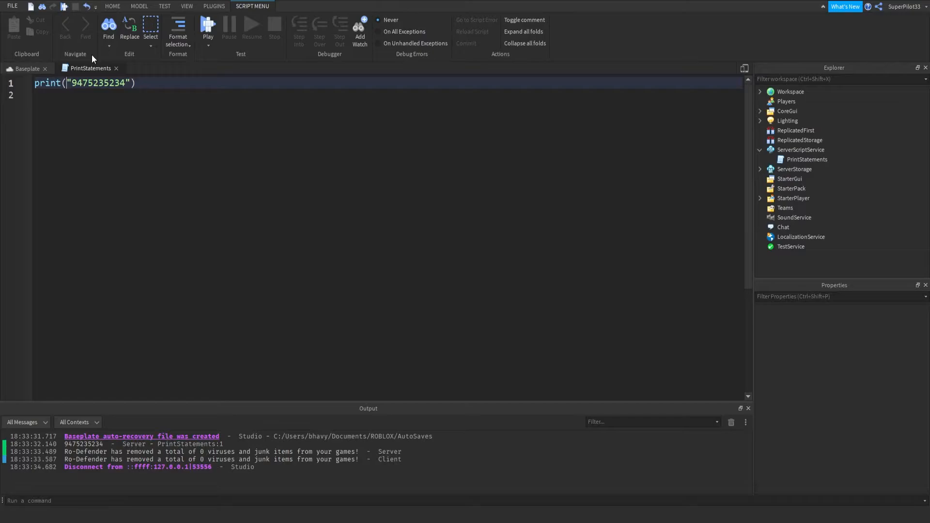
mouse_move(96, 64)
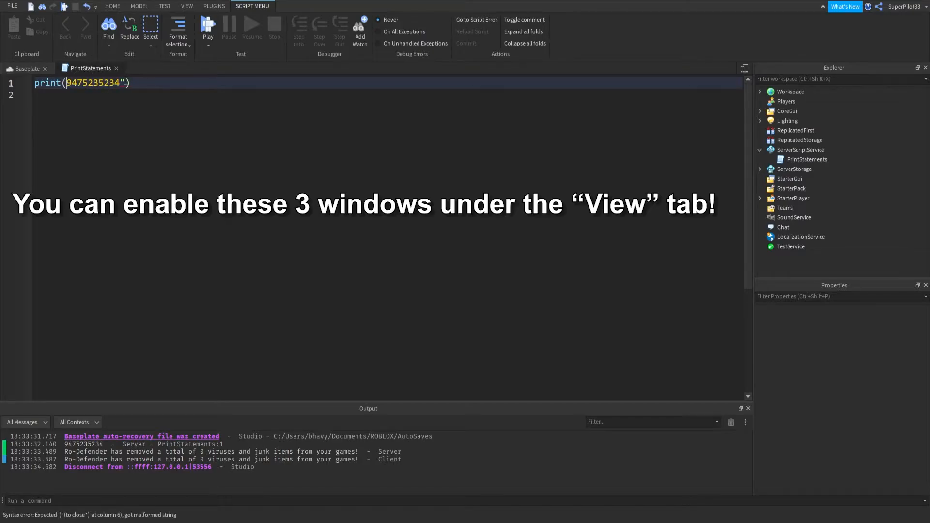
key(Backspace)
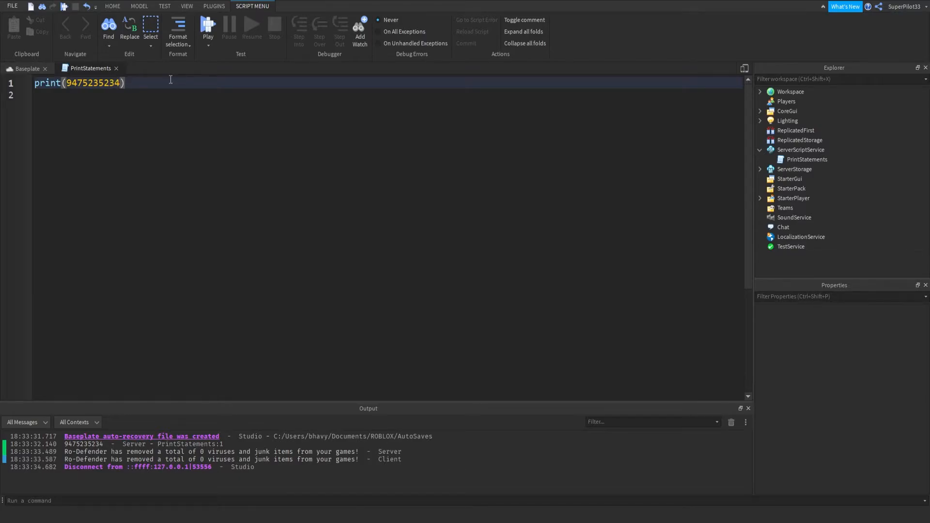
text(+ 1)
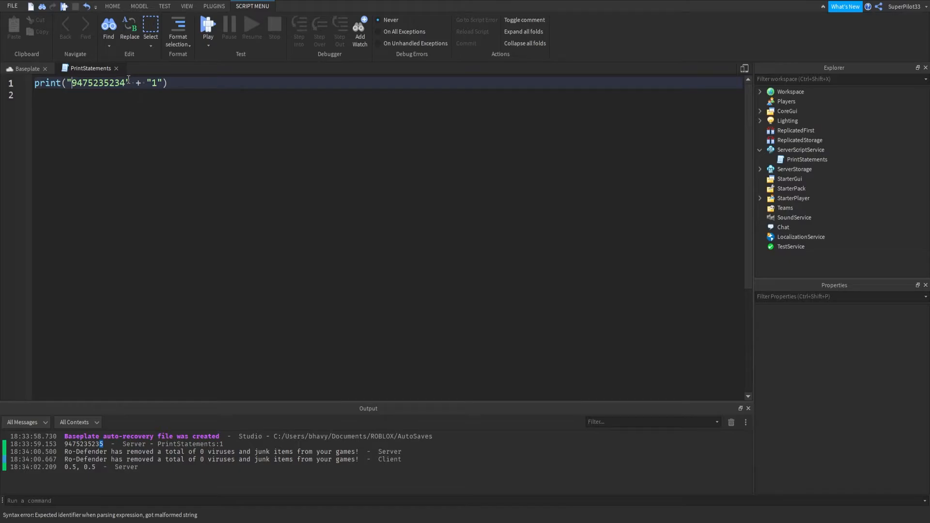
drag(70, 82, 129, 82)
text(")
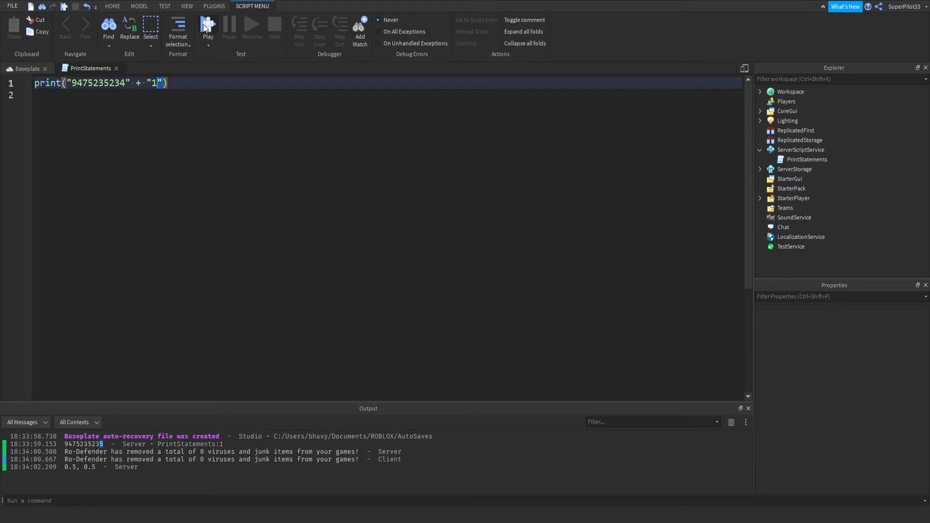
click(209, 25)
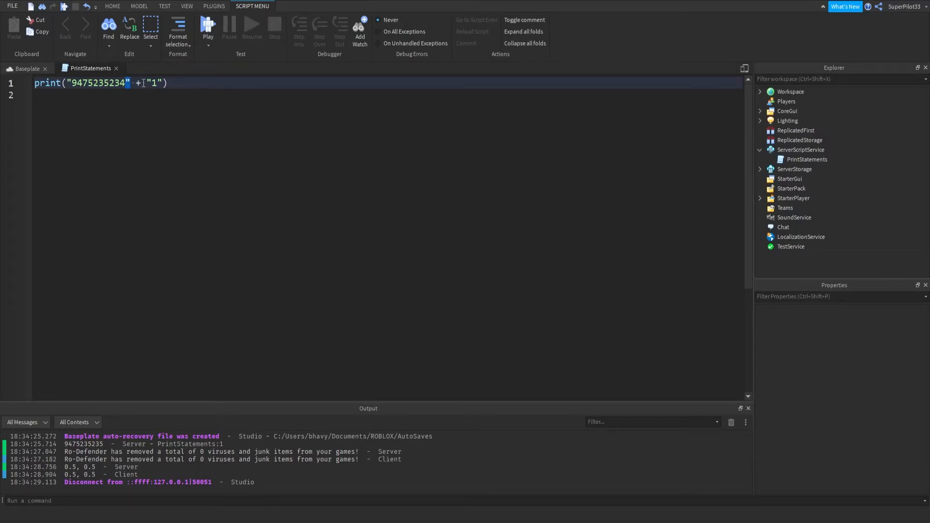
Step: Replace the addition with a boolean, typing false then true, and run the place
key(Delete)
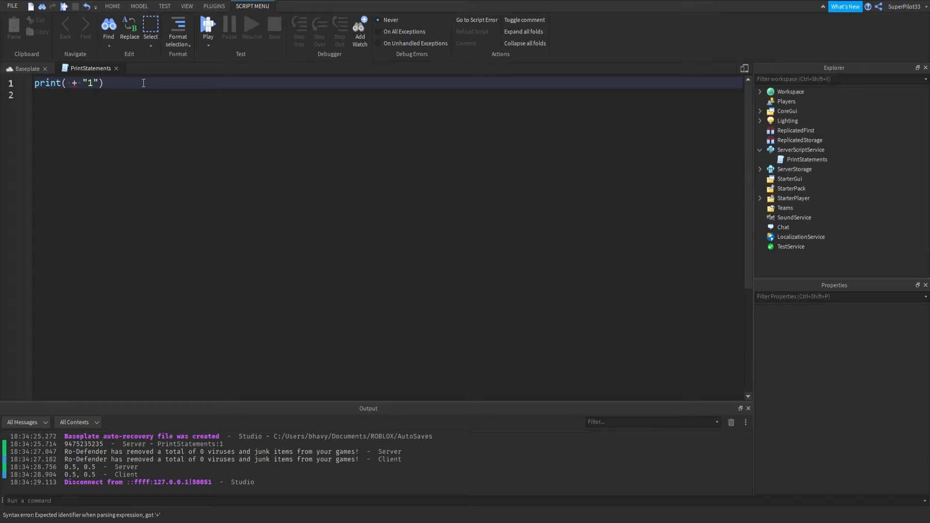
key(Backspace)
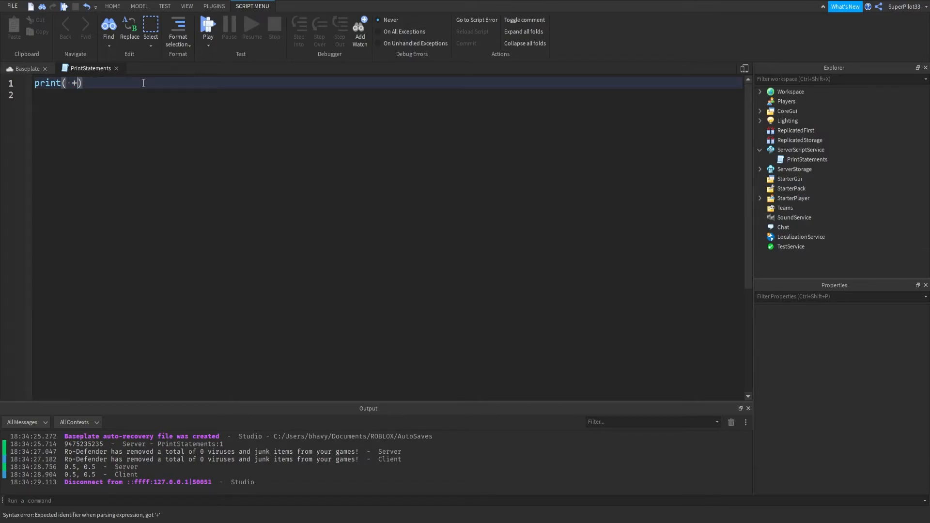
key(Backspace)
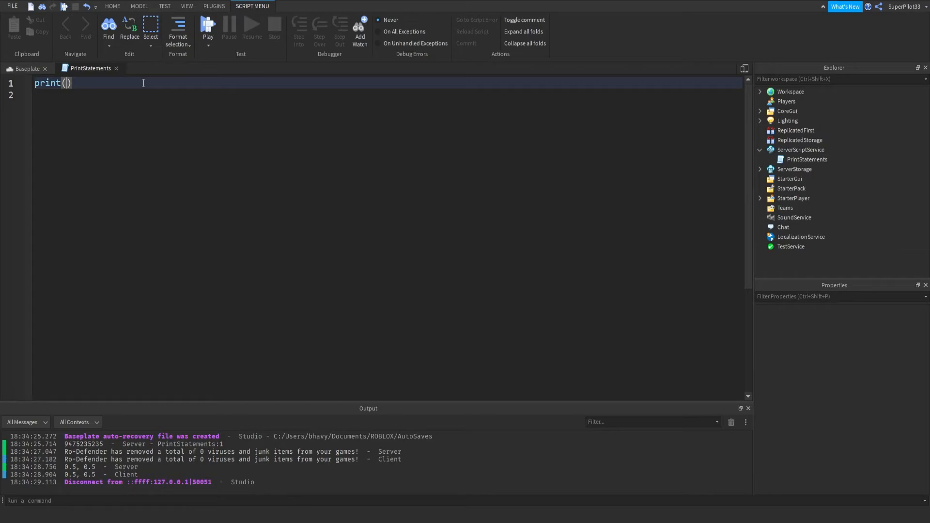
text(false)
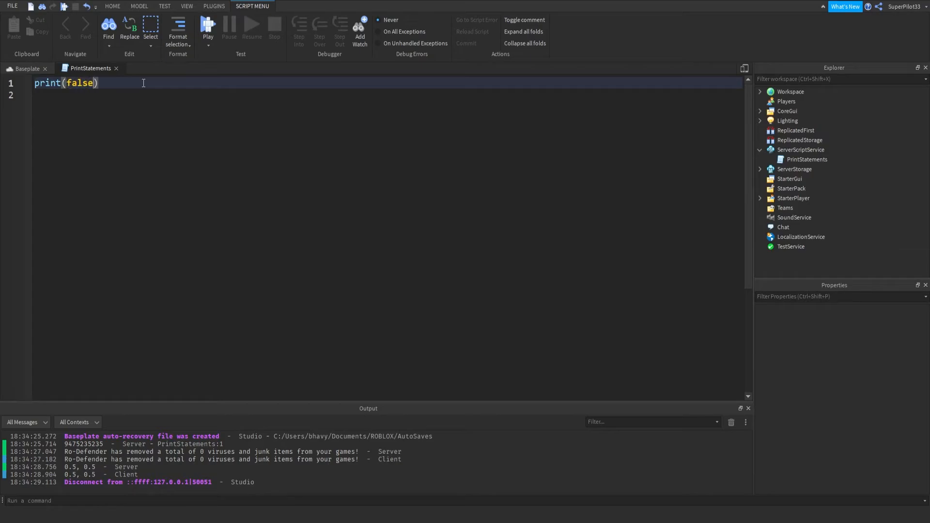
text(true)
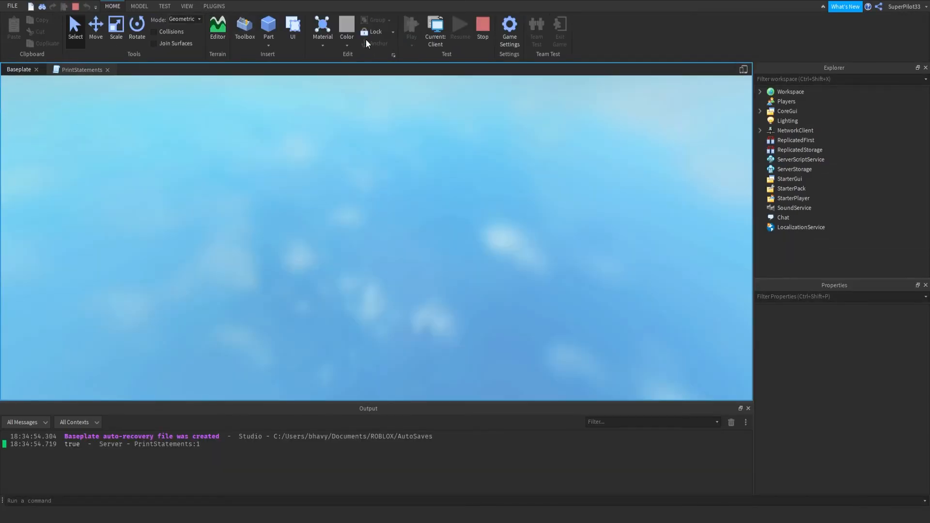
Step: Print false in a test run, empty the print call, and close PrintStatements
click(82, 69)
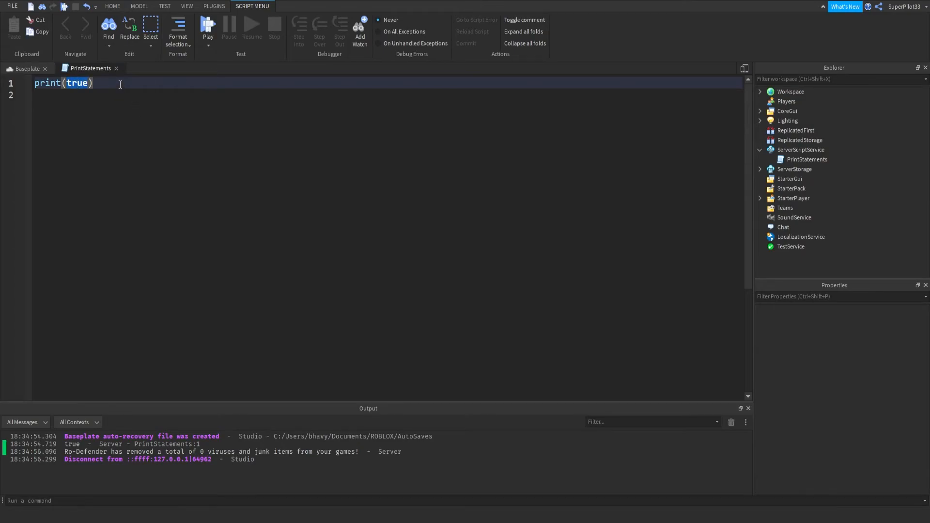
text(false)
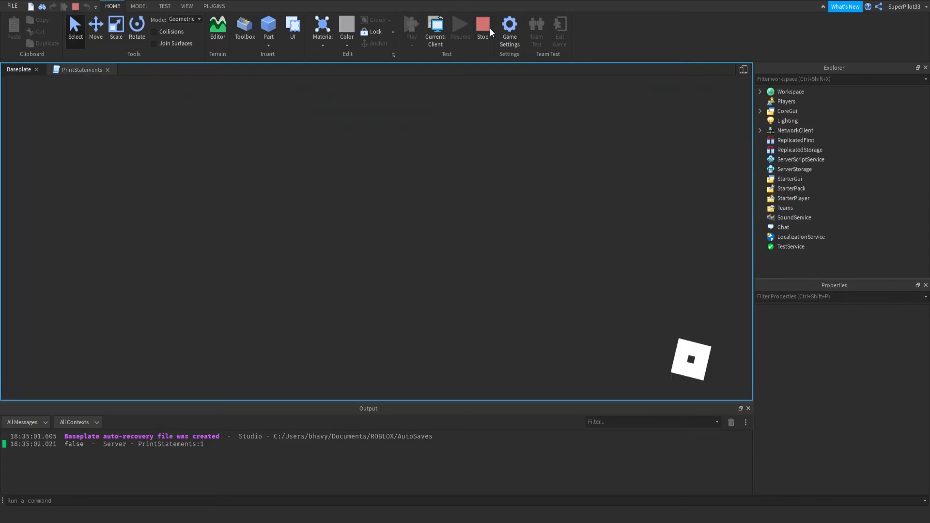
click(82, 70)
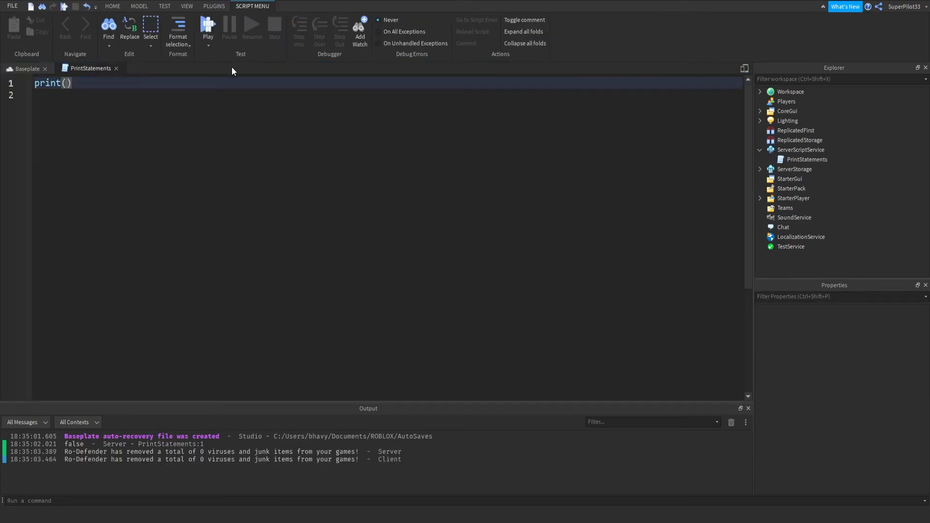
click(26, 68)
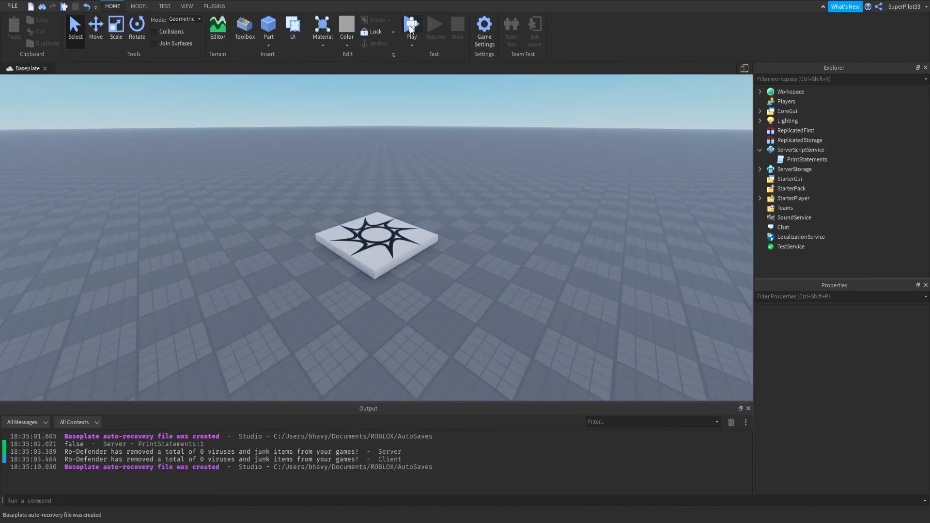
Step: Run the place so the empty print() logs a blank line
click(410, 26)
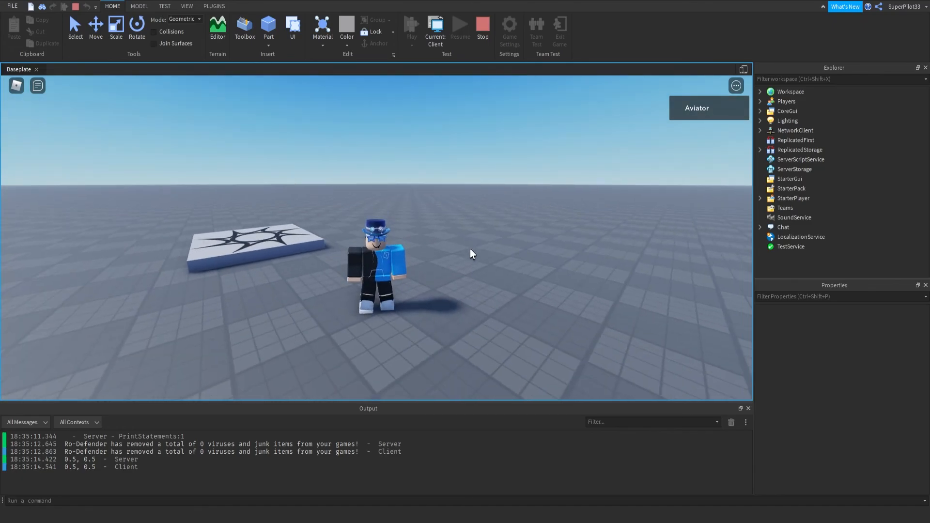
mouse_move(452, 264)
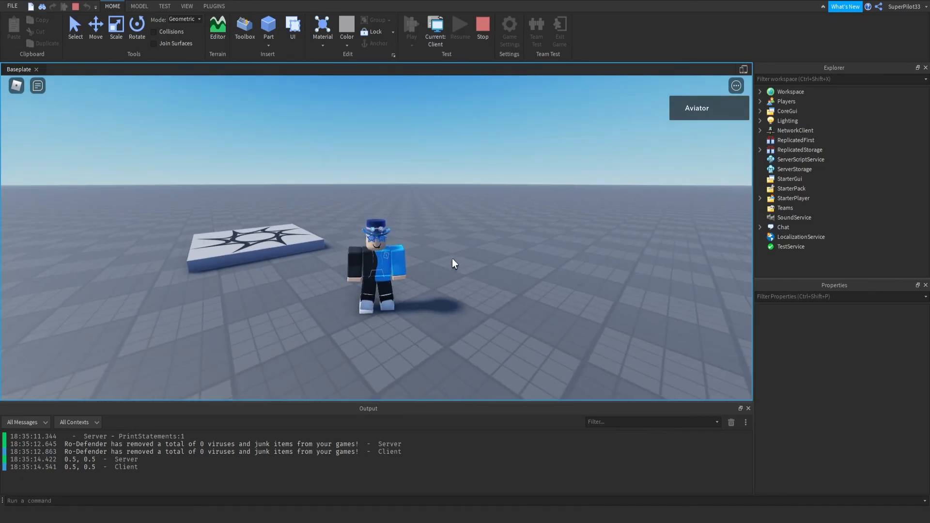